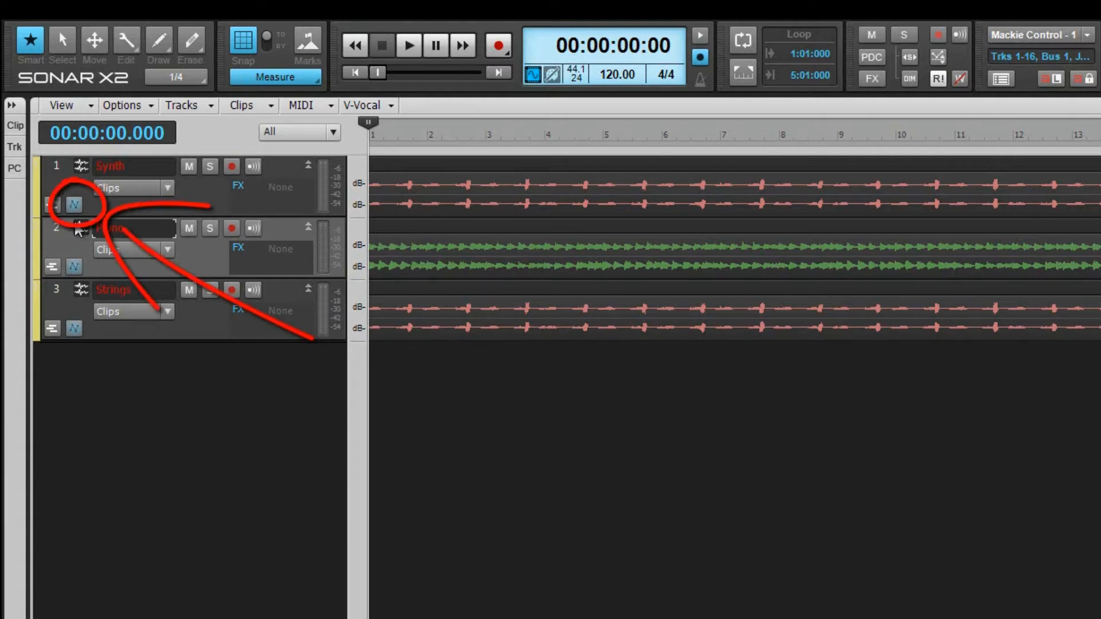
# Expand the Synth track's automation lanes showing pan, compressor and volume envelopes
pyautogui.click(74, 204)
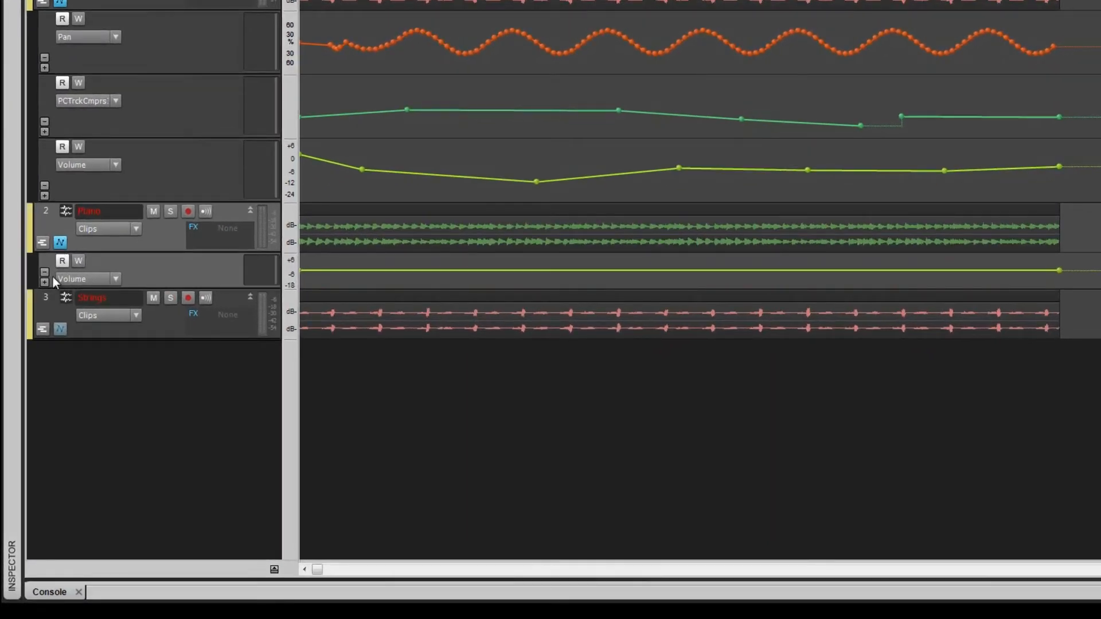
# Expand the Piano track to show its pan and automated mute lanes beneath volume
pyautogui.click(43, 282)
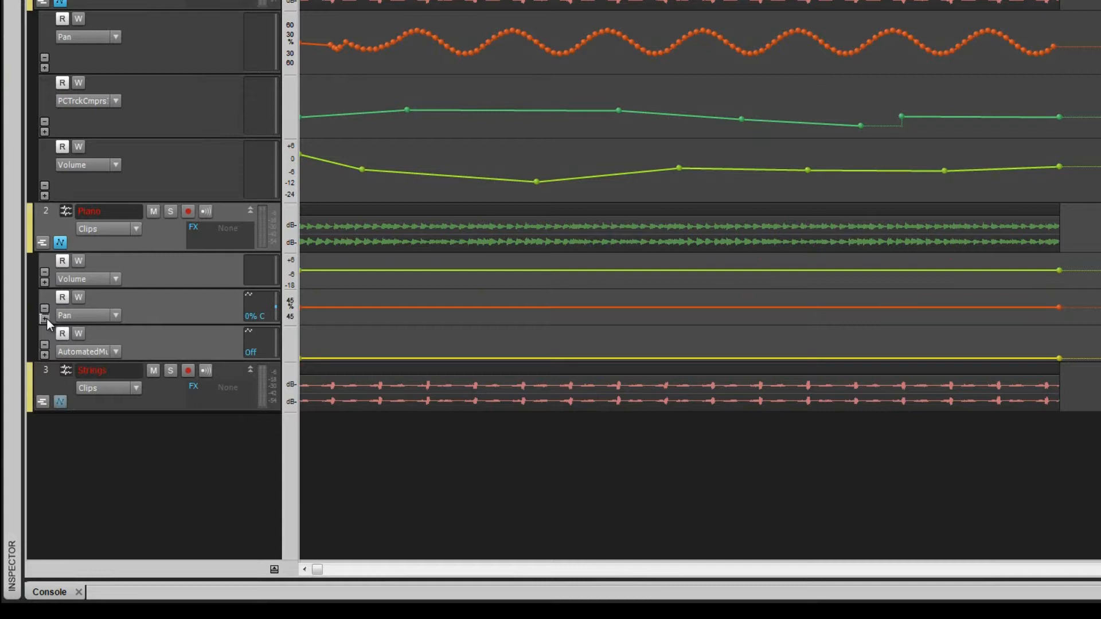
pyautogui.moveTo(55, 138)
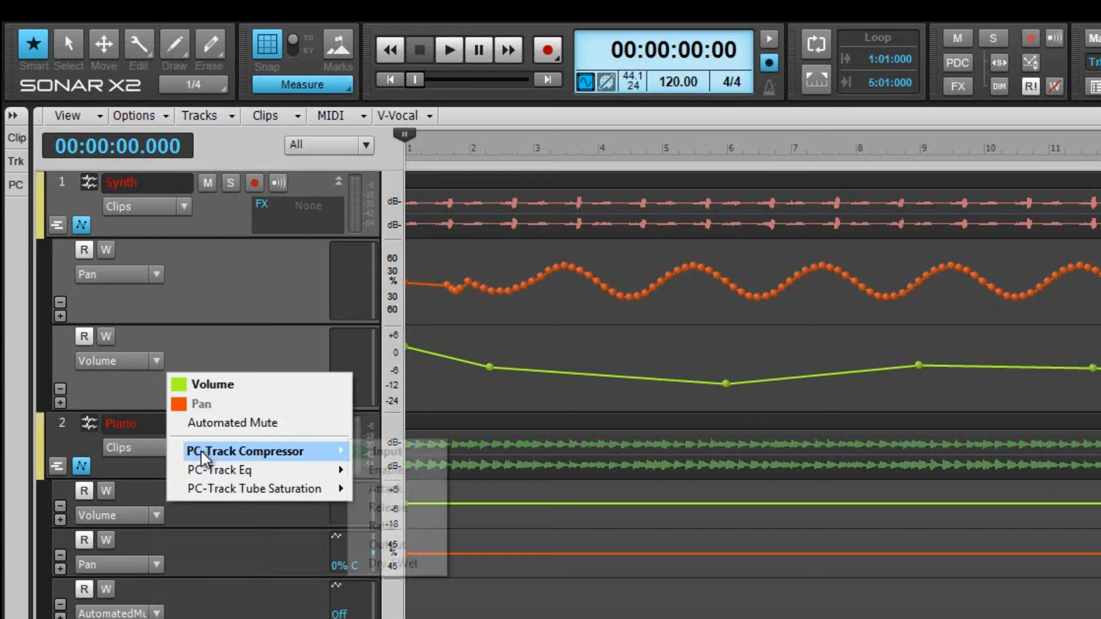
# Assign PC-Track Compressor Attack to the Synth lane and add a Volume lane below it
pyautogui.click(245, 450)
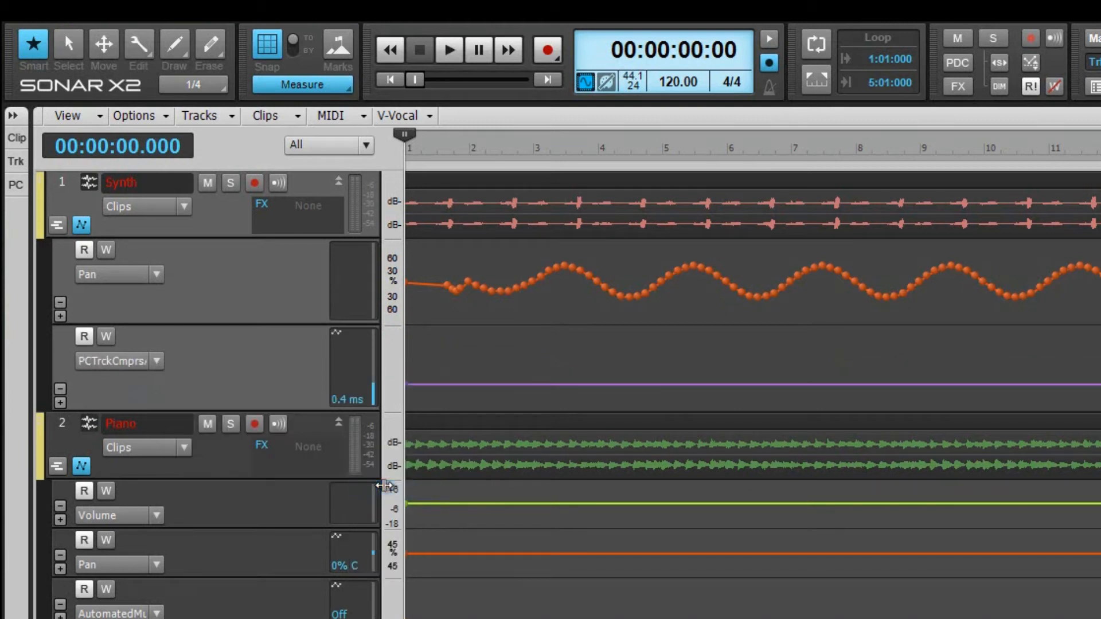
pyautogui.moveTo(109, 407)
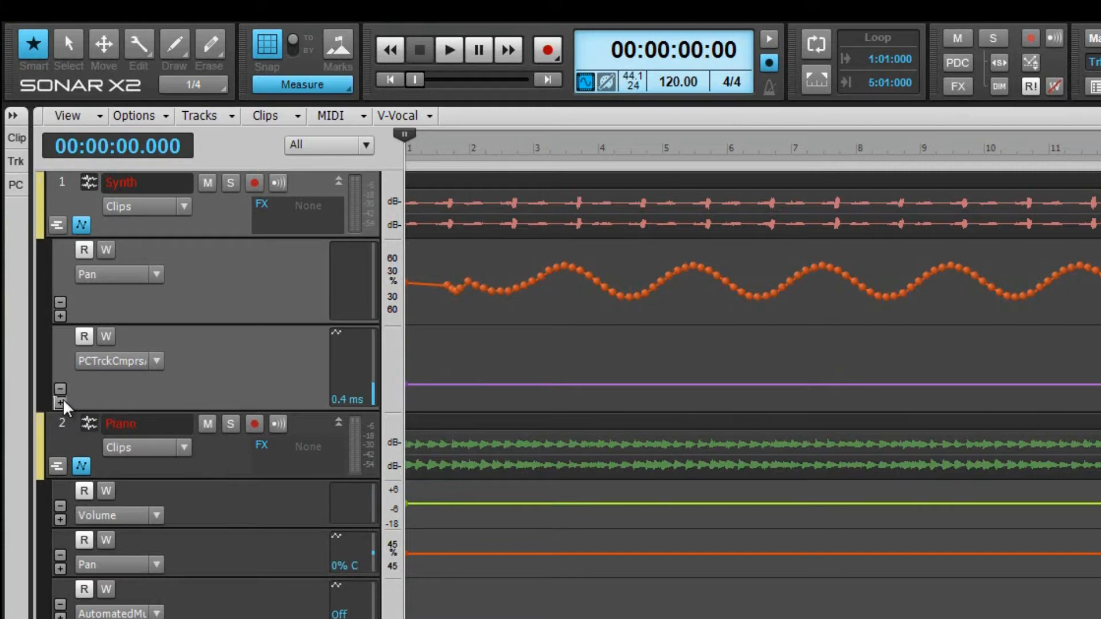
pyautogui.click(61, 401)
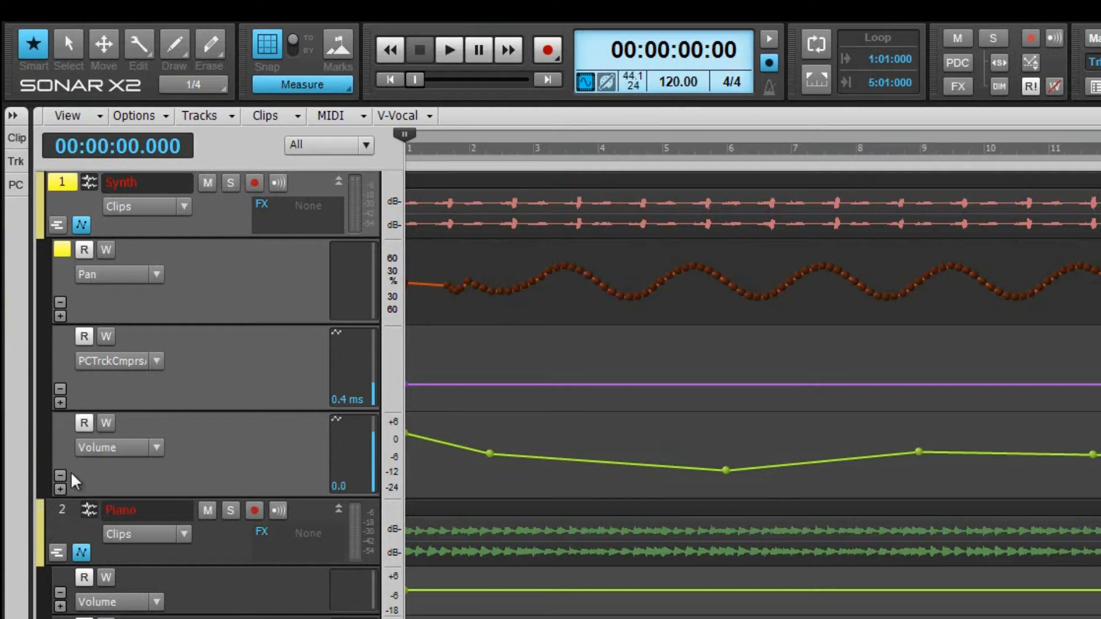
# Select the Piano Volume lane and Ctrl-add the Piano Pan lane to the selection
pyautogui.click(62, 582)
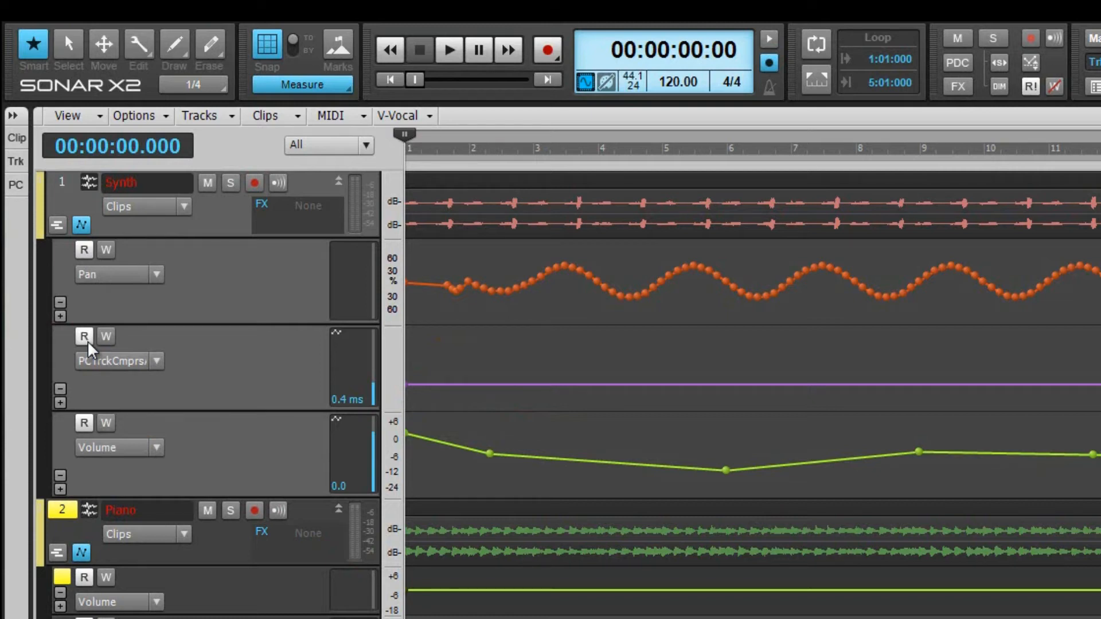
pyautogui.click(106, 336)
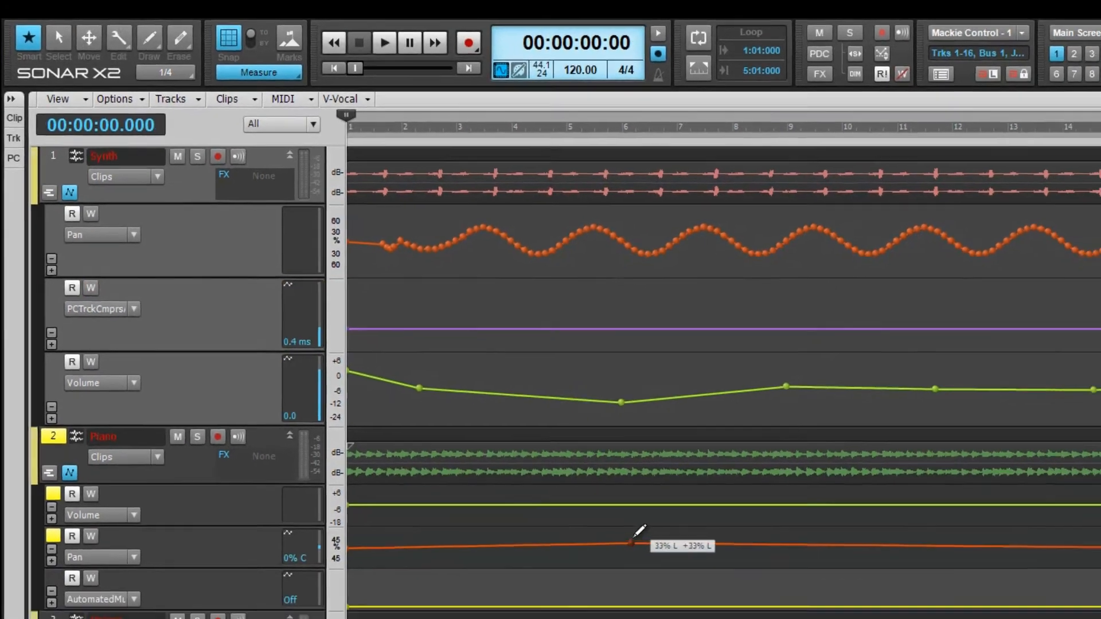
# Raise the middle of the Piano pan envelope and lower a Synth volume envelope node
pyautogui.moveTo(627, 542); pyautogui.dragTo(634, 470)
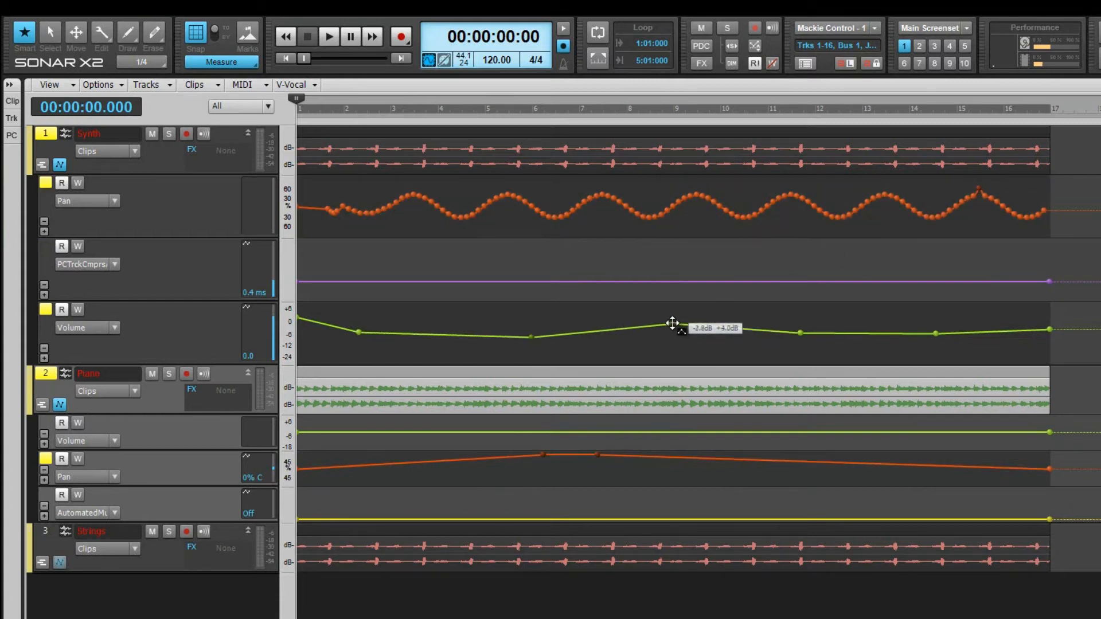
pyautogui.moveTo(672, 323); pyautogui.dragTo(665, 329)
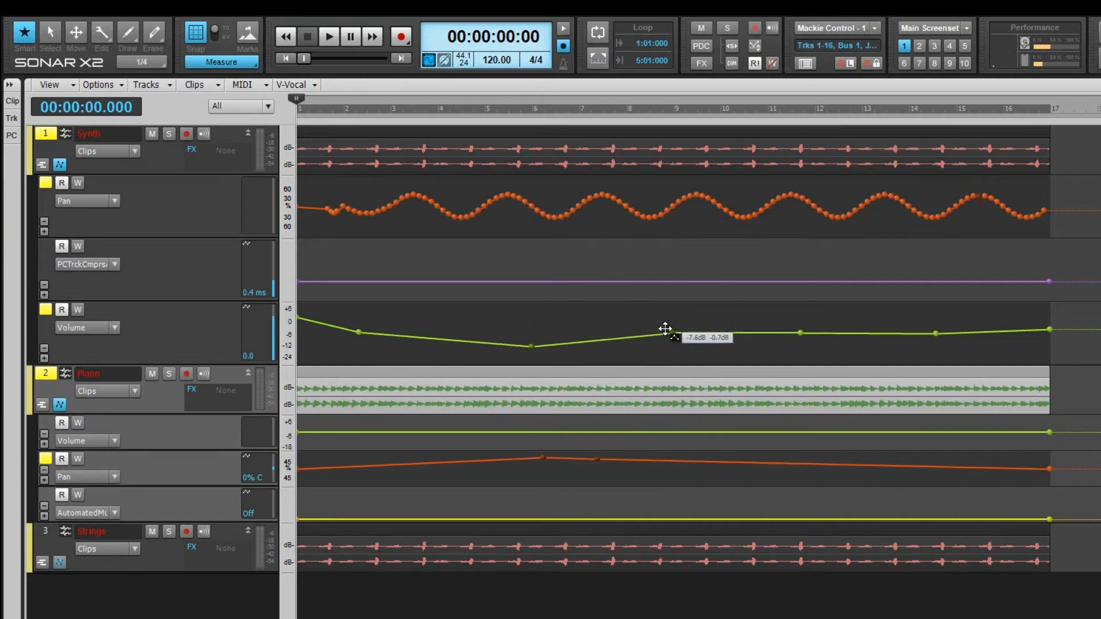
pyautogui.moveTo(665, 330); pyautogui.dragTo(665, 312)
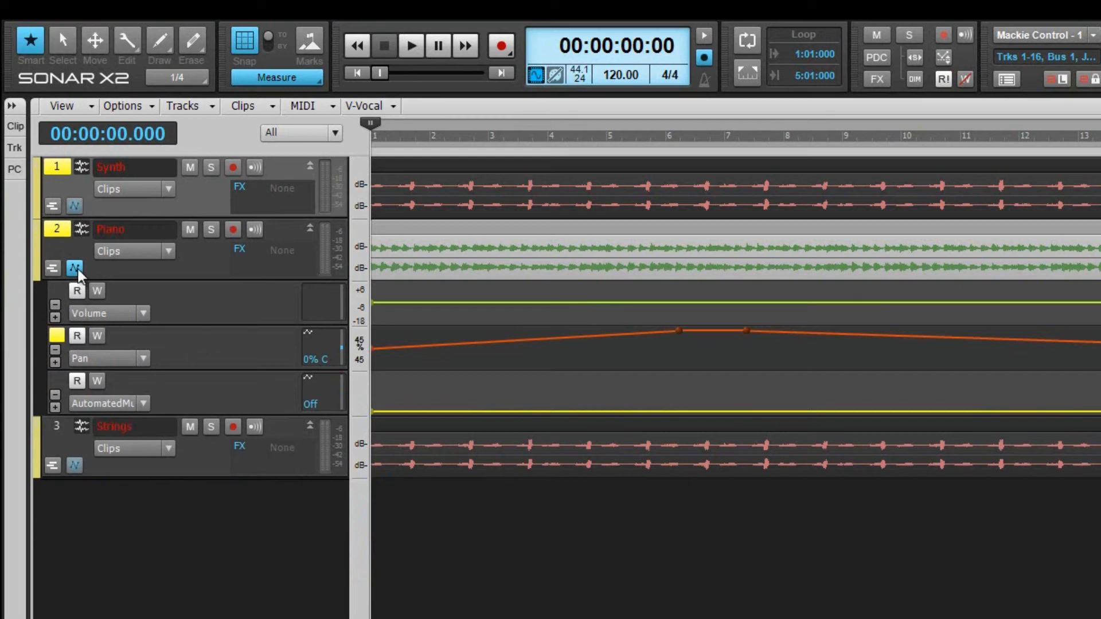
pyautogui.click(73, 267)
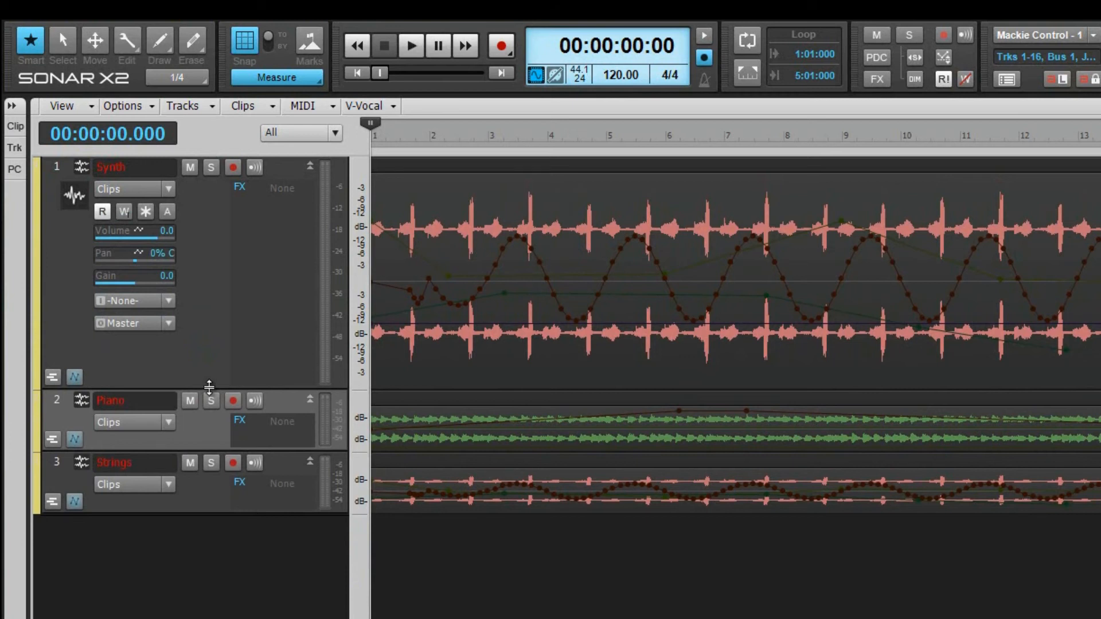
pyautogui.moveTo(621, 272)
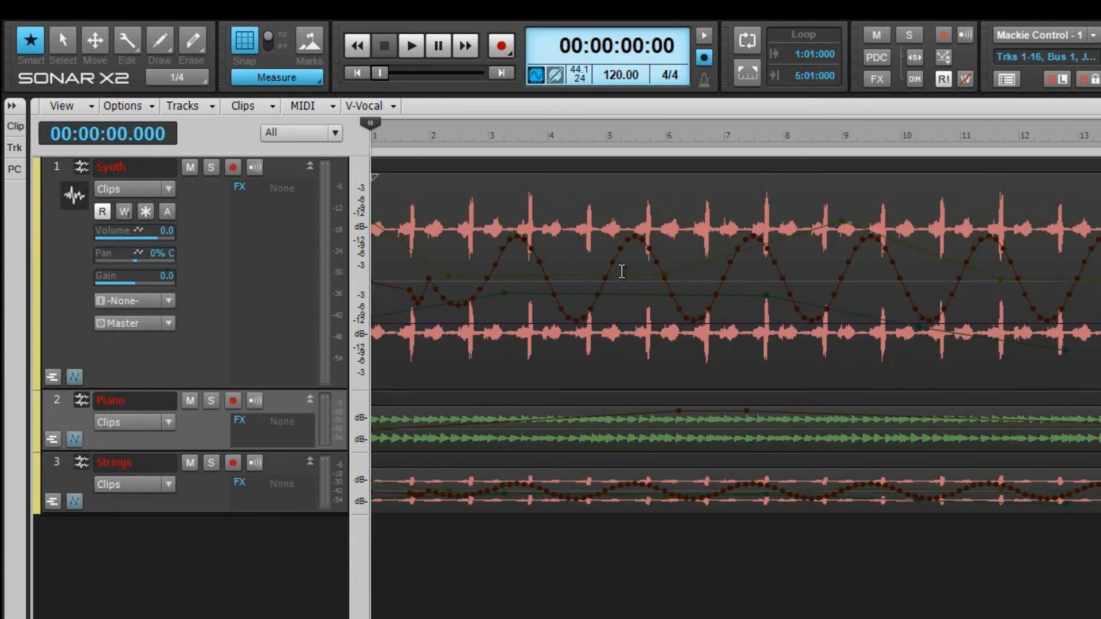
pyautogui.moveTo(608, 267)
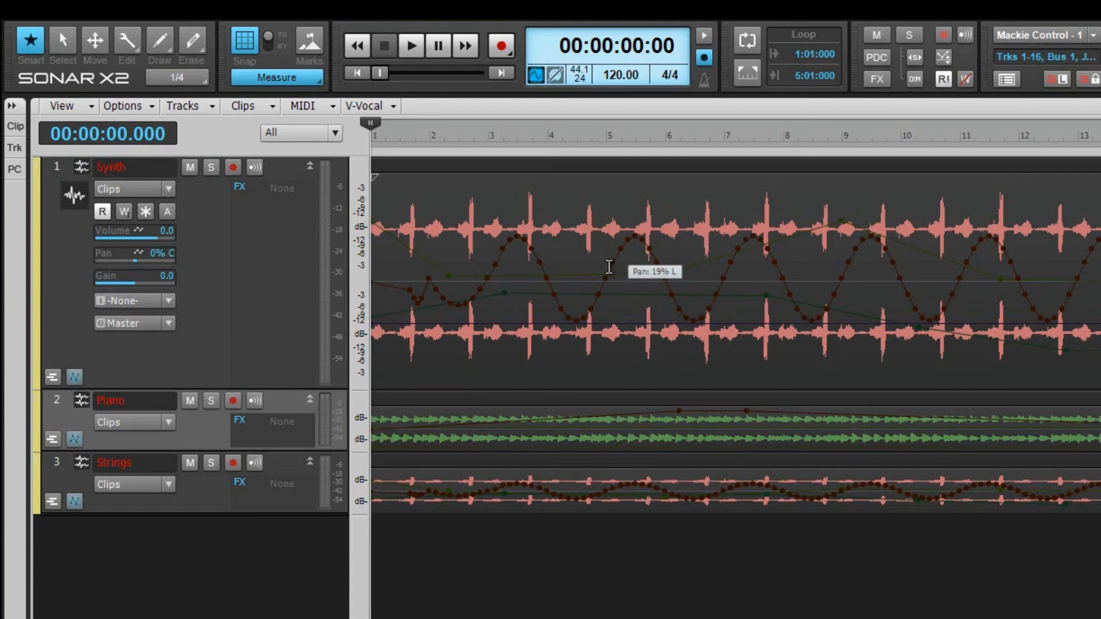
pyautogui.moveTo(625, 289)
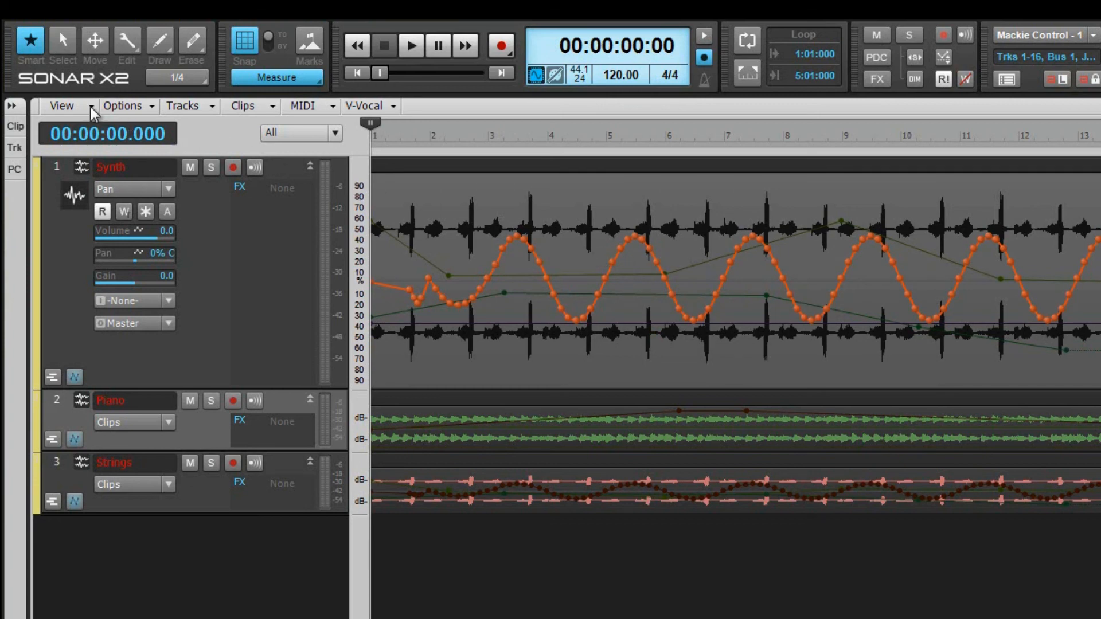
# Turn off Show Ghosted Automation under View > Display so only the Synth pan envelope shows
pyautogui.click(61, 105)
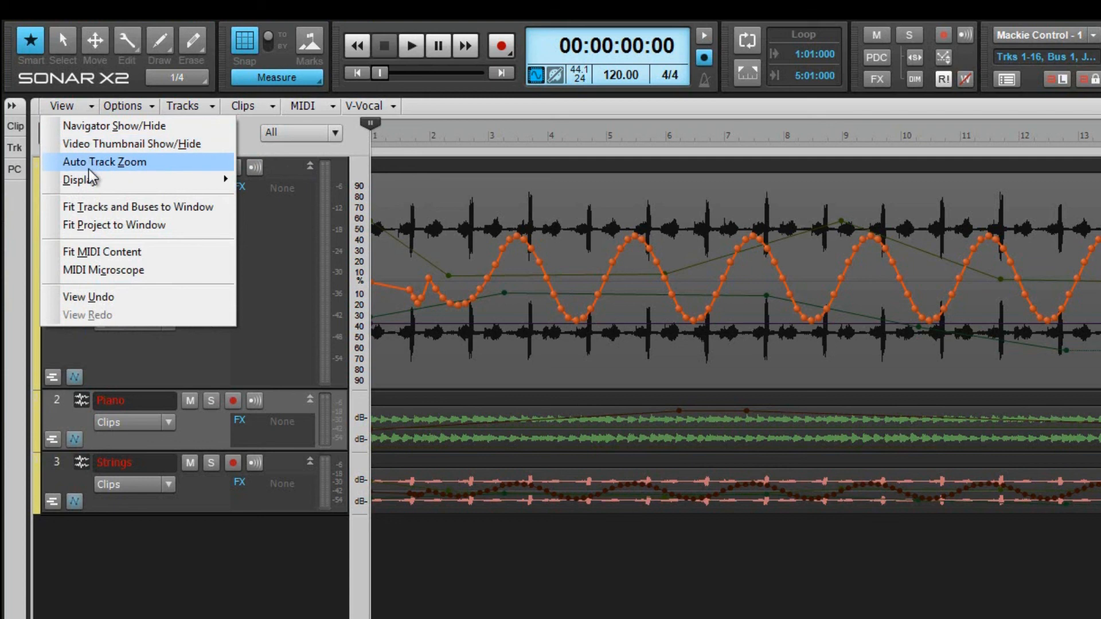
pyautogui.click(104, 161)
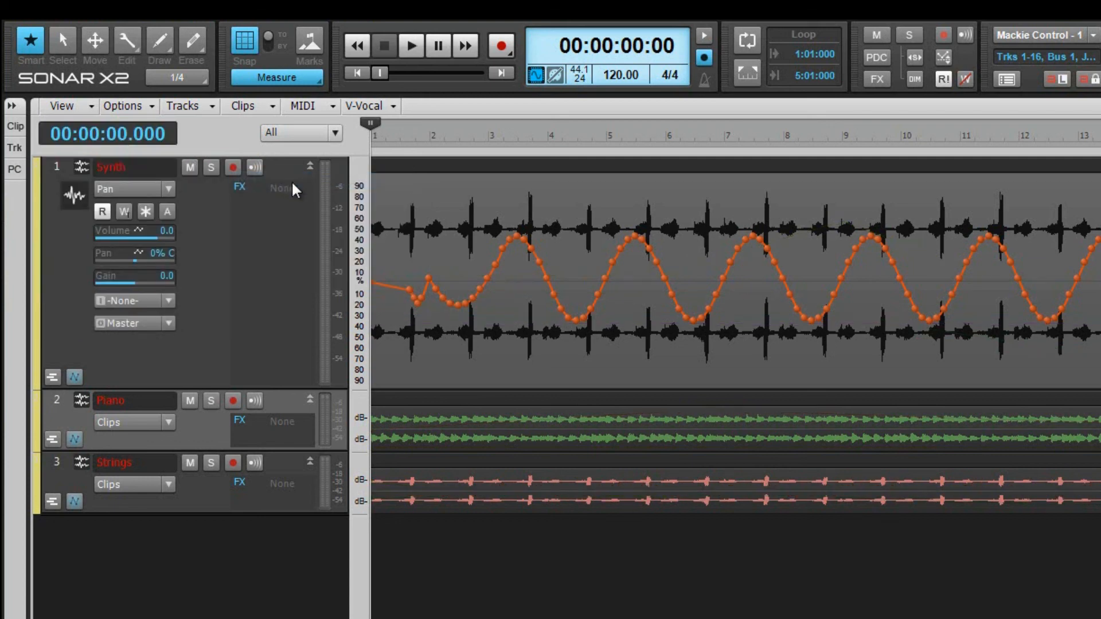